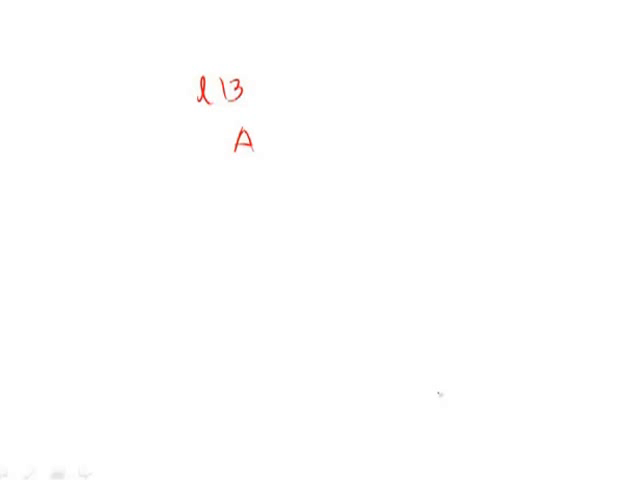
Strike a red pen line through the letter A written under 'l13'.
left_click_drag(210, 155, 275, 135)
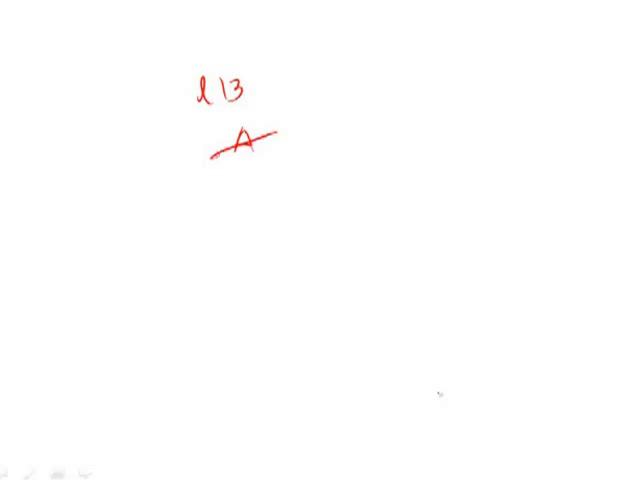